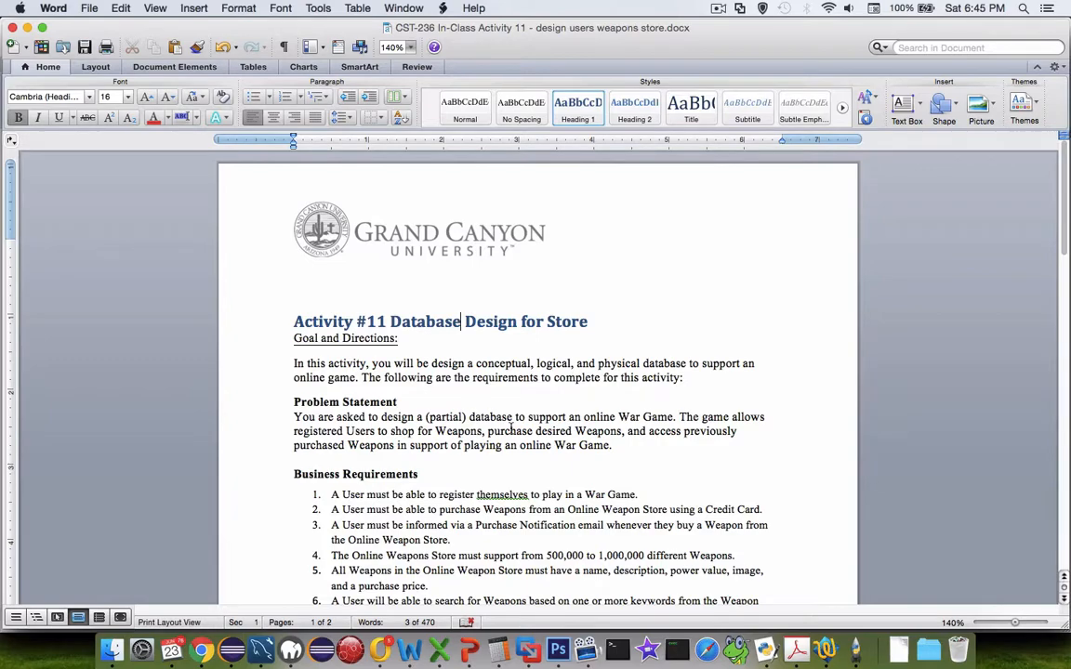
- Scroll the Activity #11 document down to Deliverables and select item e, Data Dictionary
scroll(down, 3)
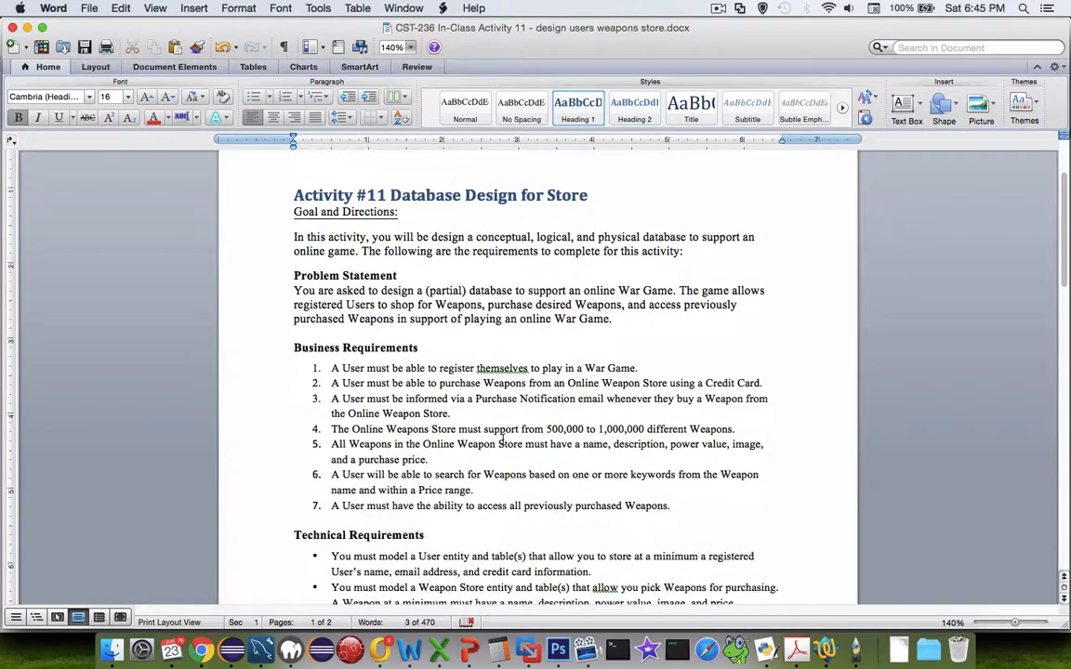
scroll(down, 3)
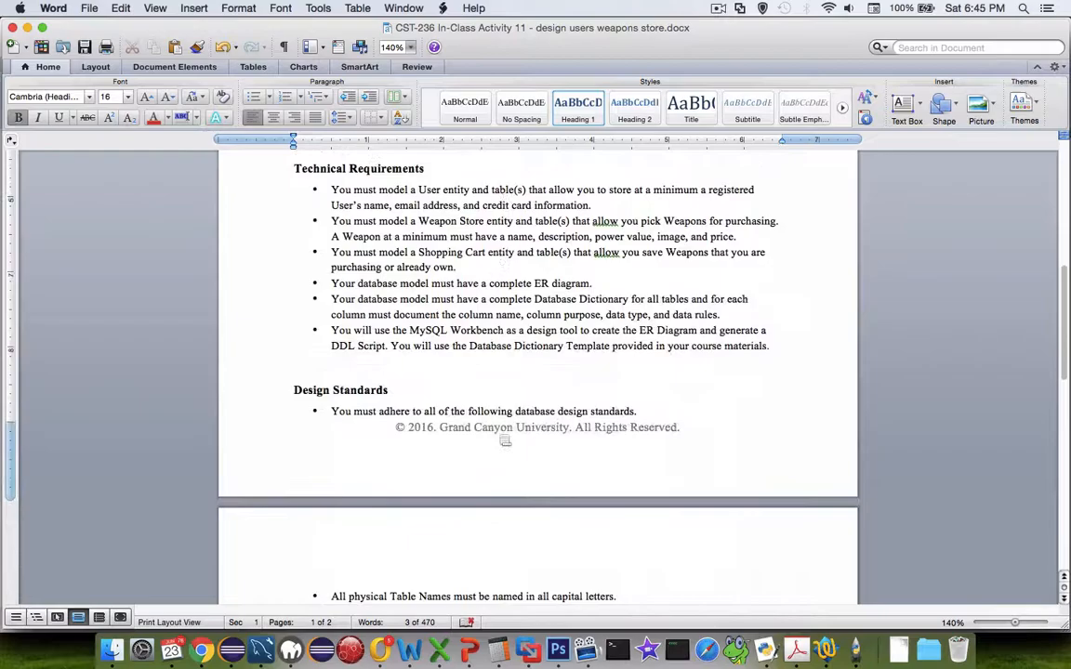
scroll(down, 3)
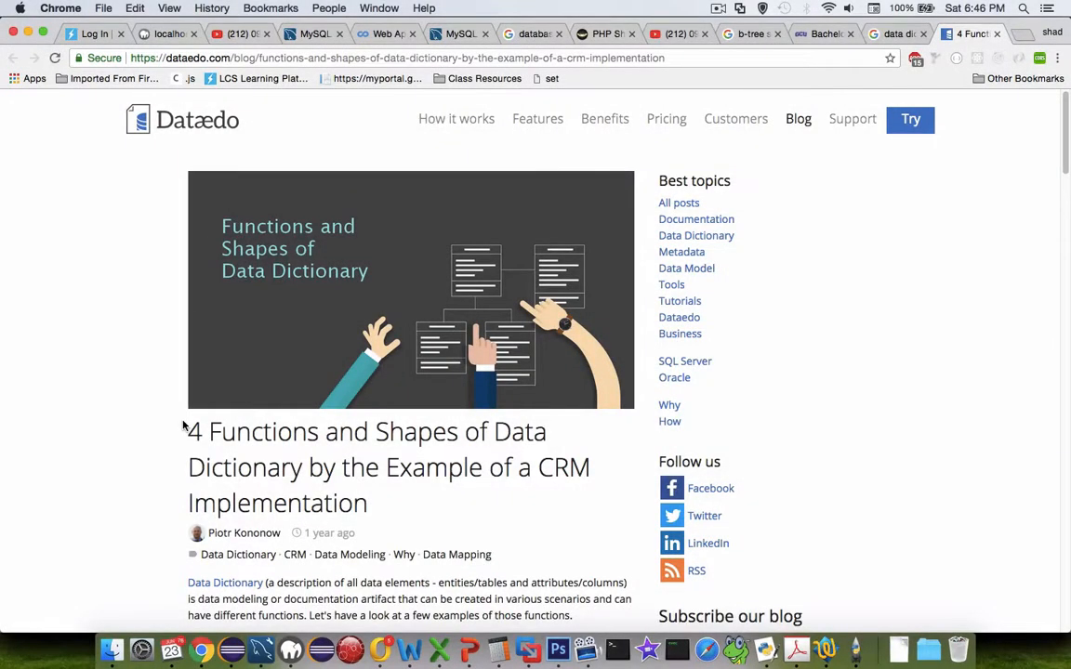
mouse_move(267, 465)
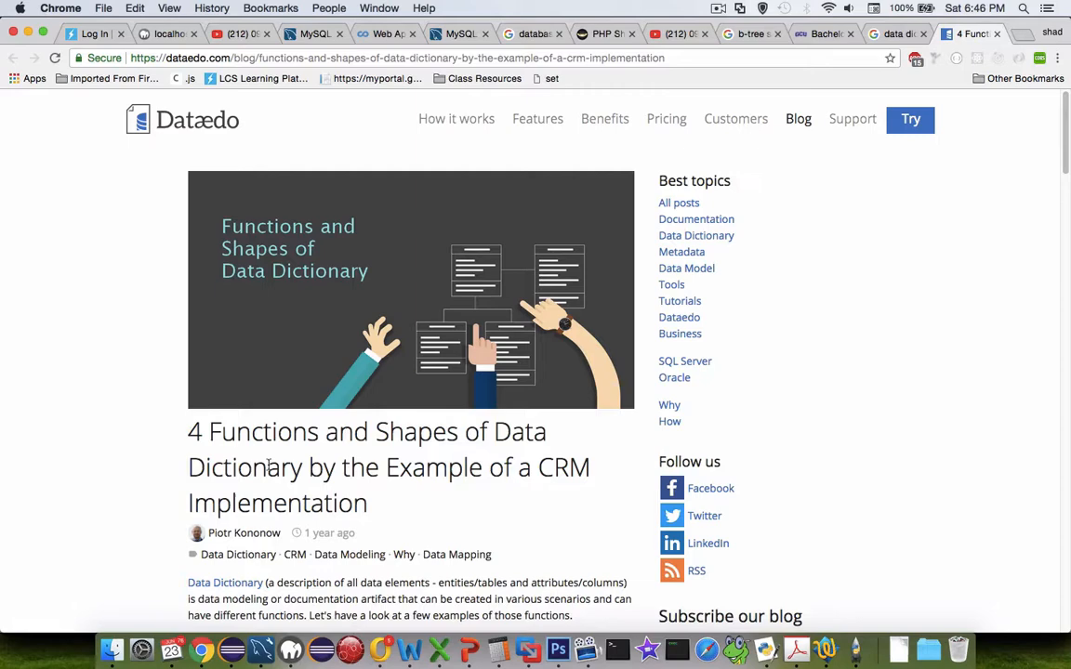
mouse_move(330, 465)
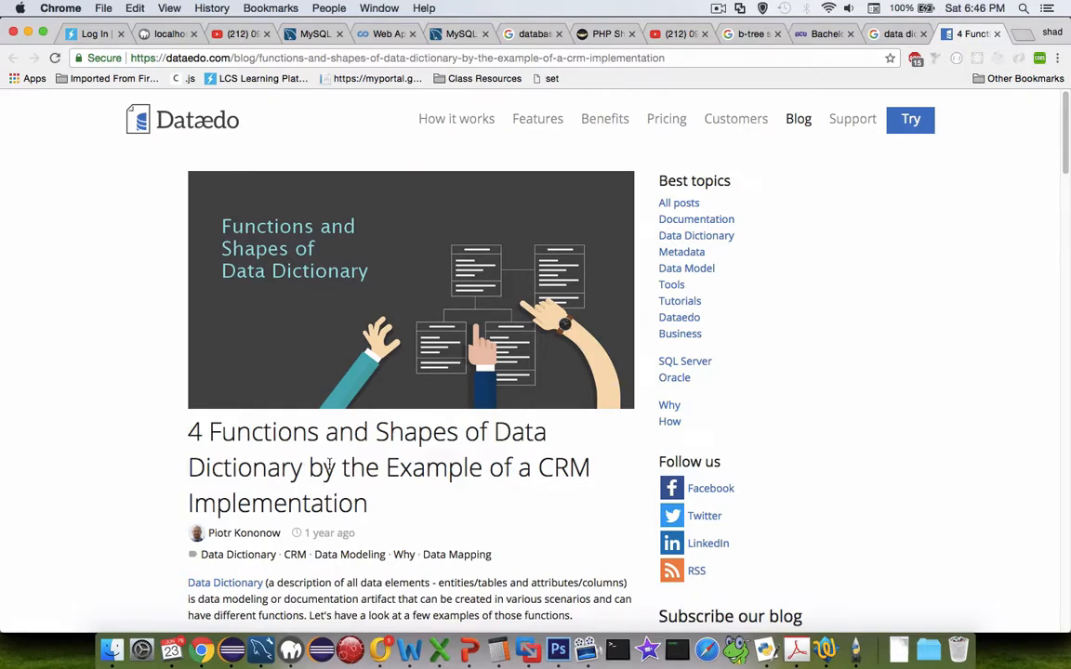
scroll(down, 3)
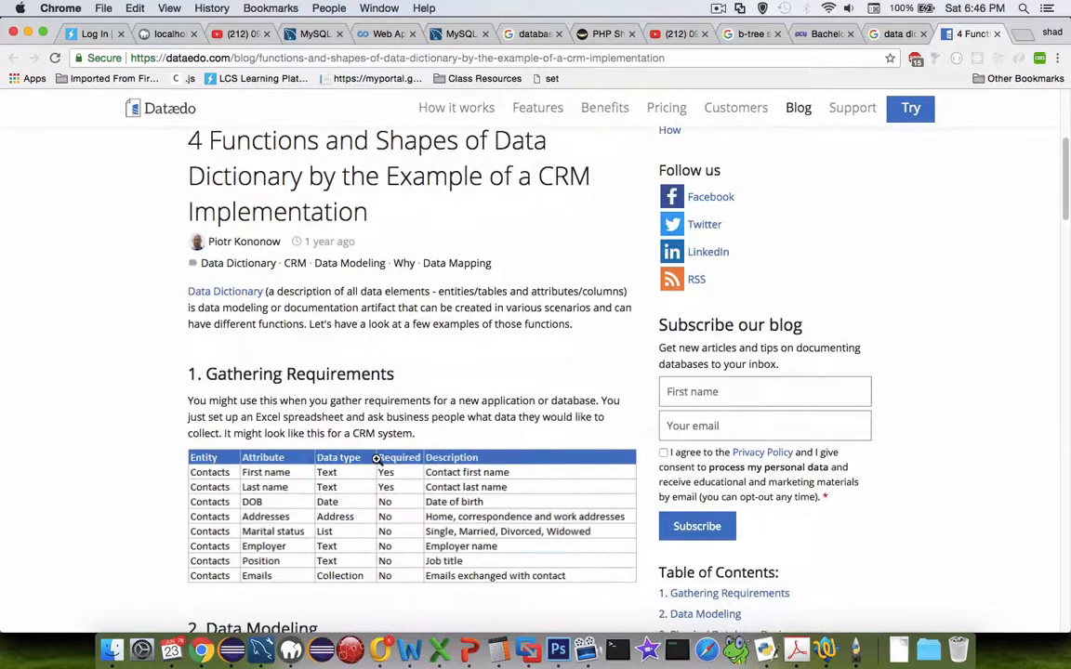
scroll(down, 3)
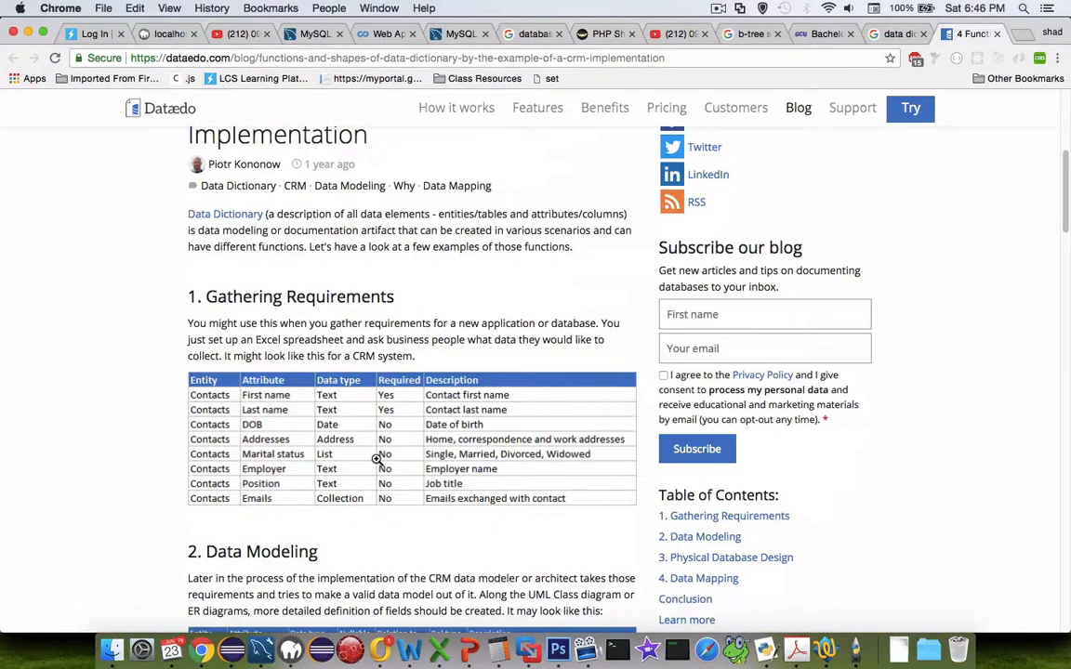
scroll(down, 3)
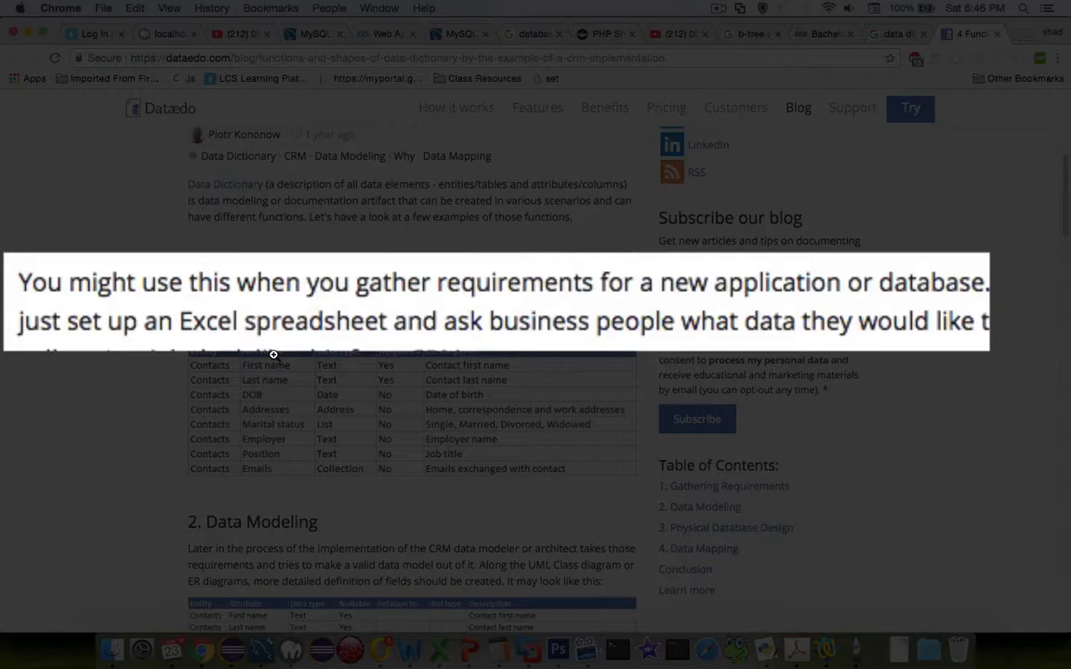
mouse_move(275, 366)
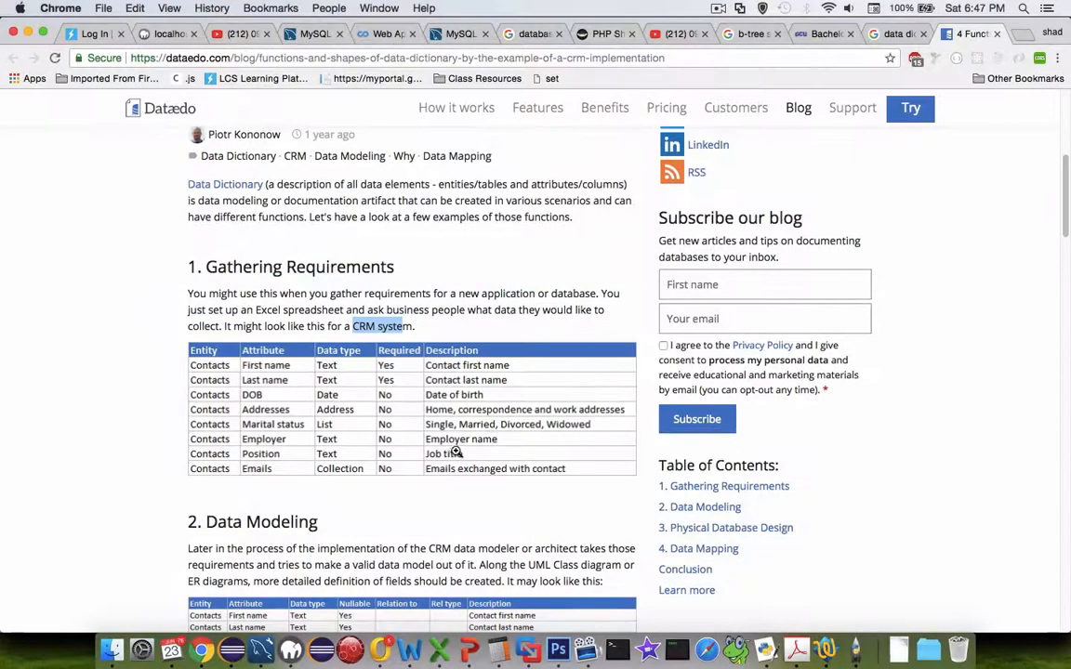
scroll(down, 3)
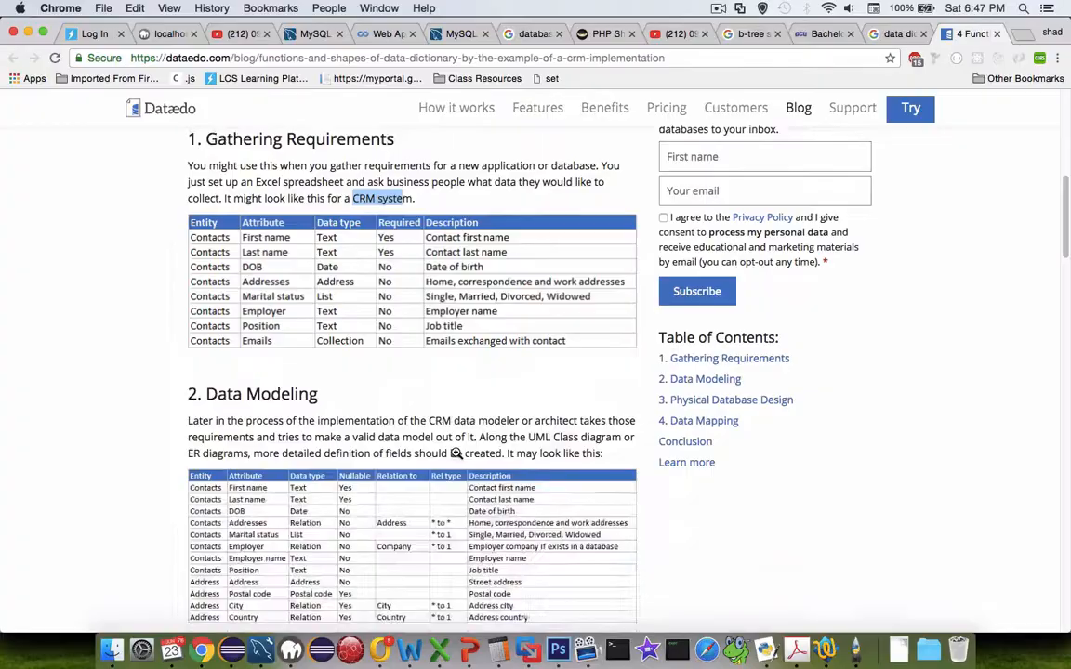
scroll(down, 3)
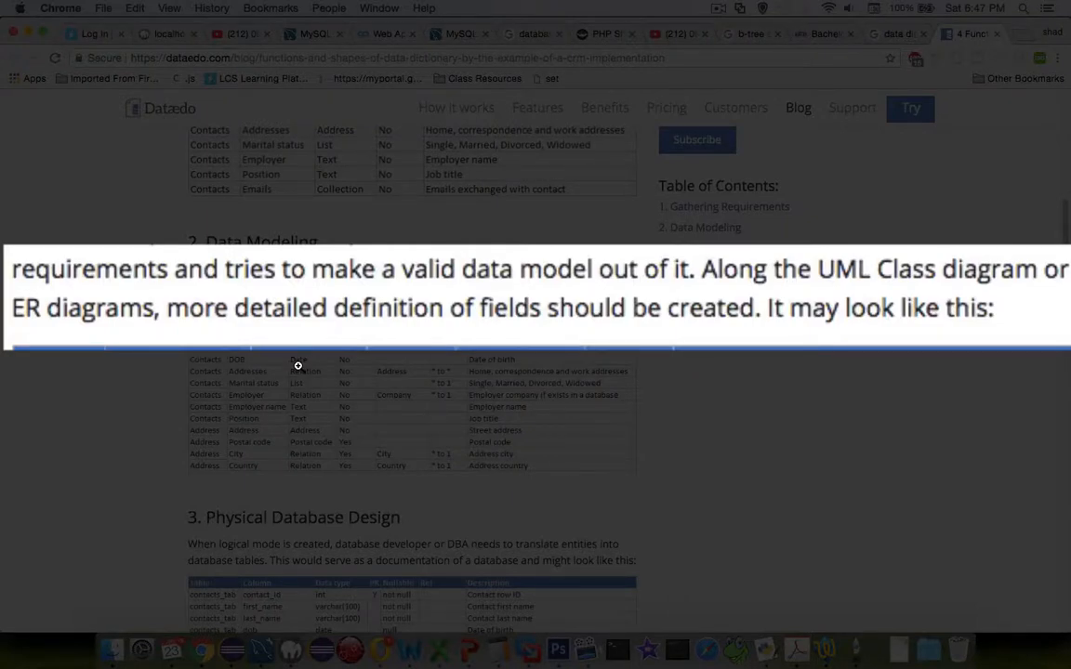
scroll(down, 3)
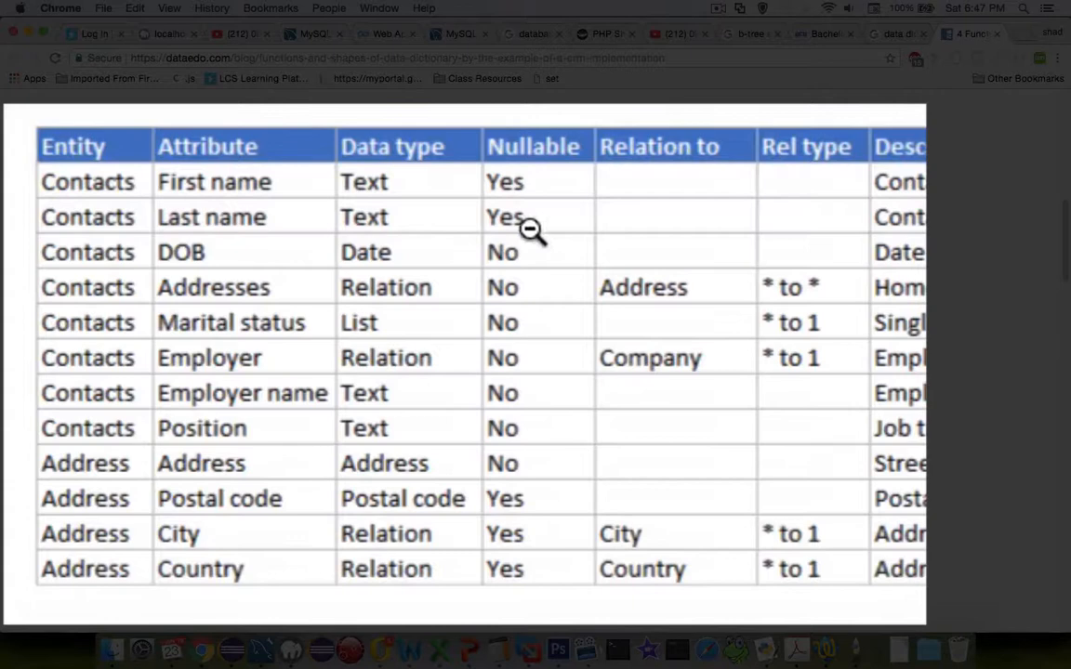
mouse_move(551, 477)
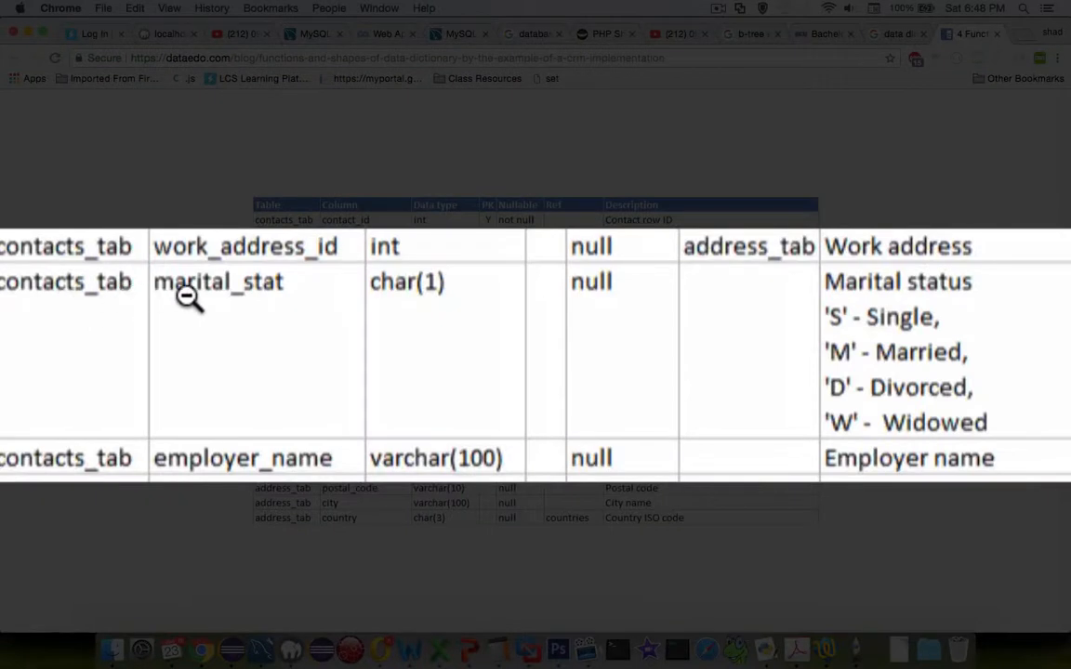
mouse_move(407, 300)
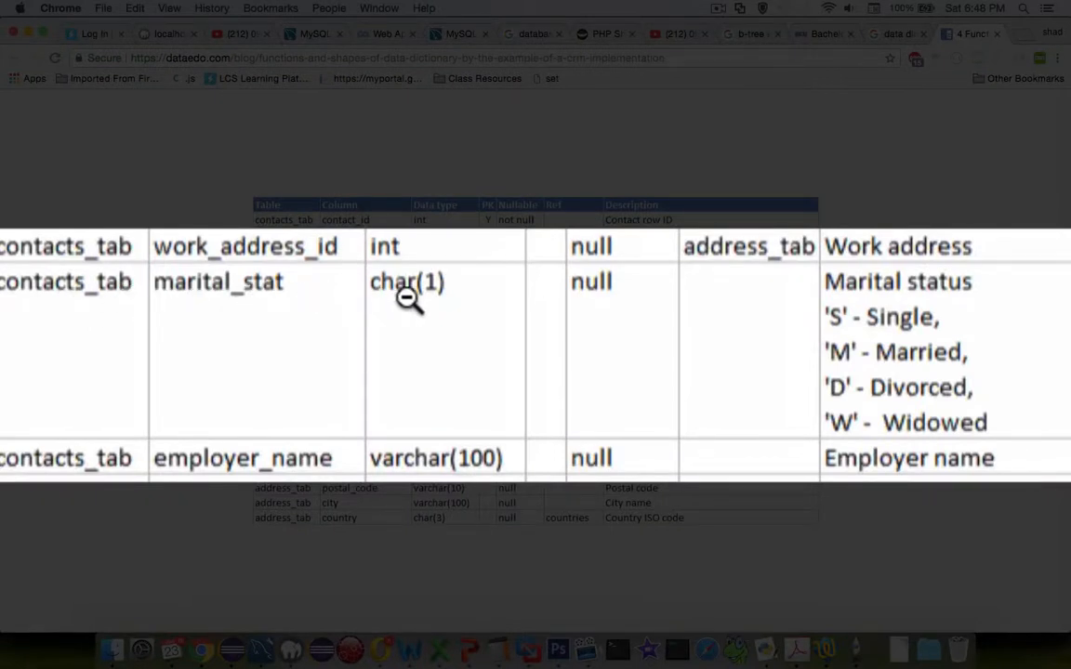
mouse_move(416, 300)
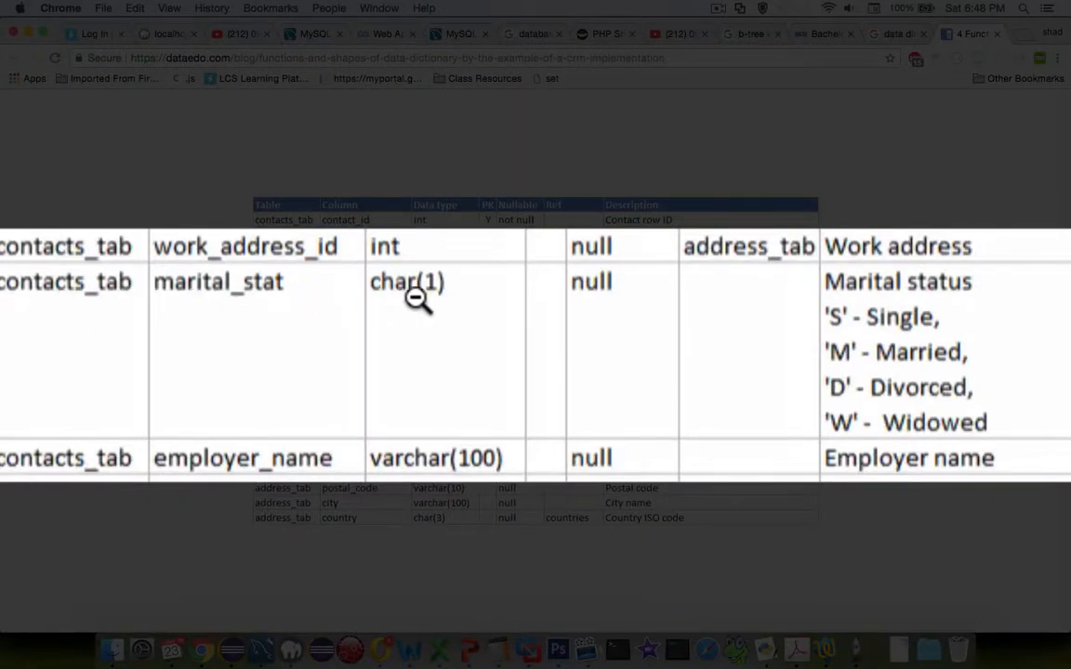
mouse_move(600, 292)
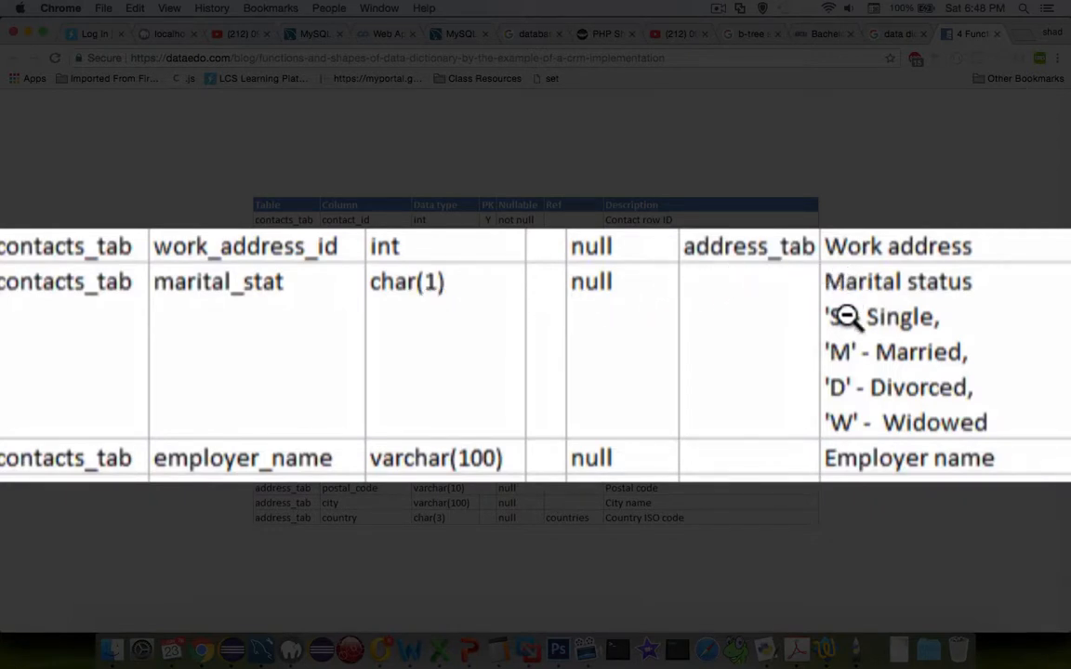
mouse_move(853, 376)
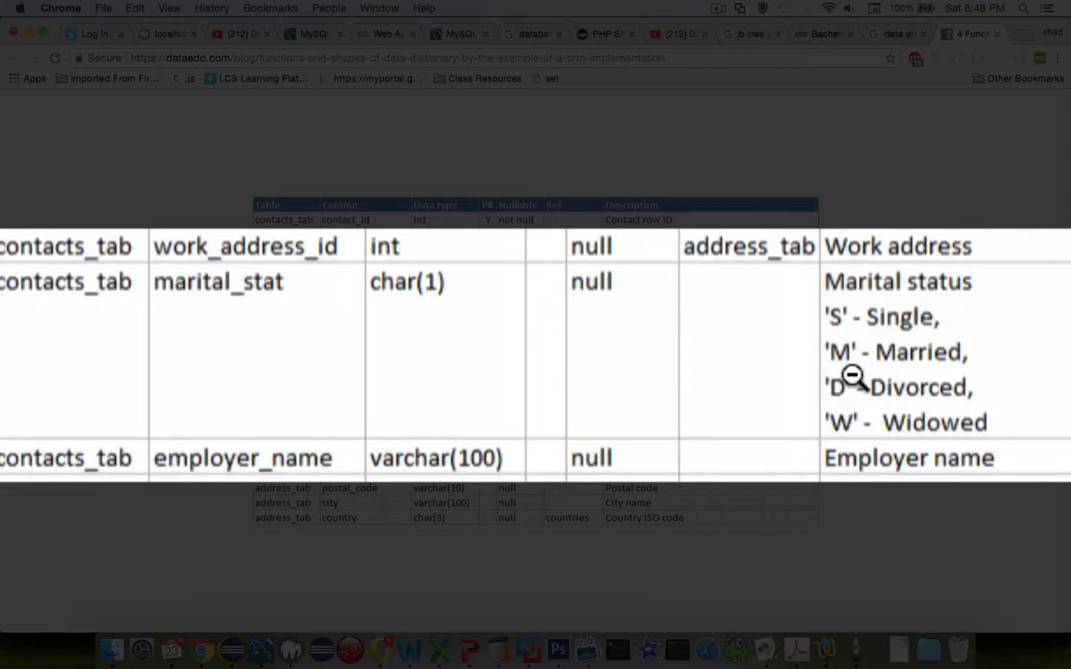
mouse_move(842, 423)
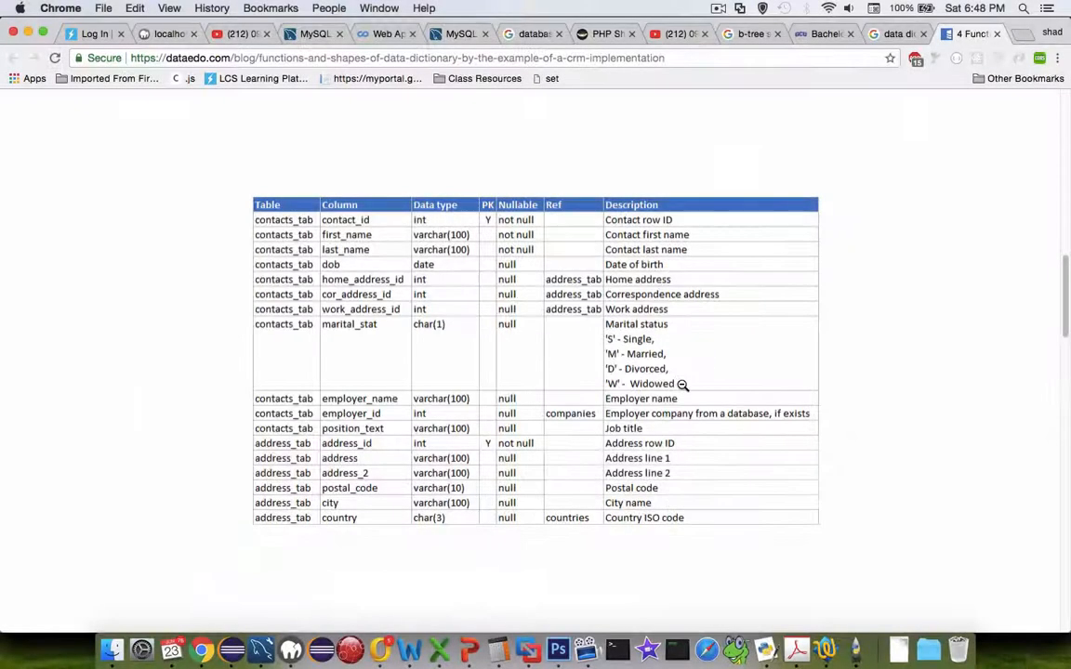
mouse_move(403, 507)
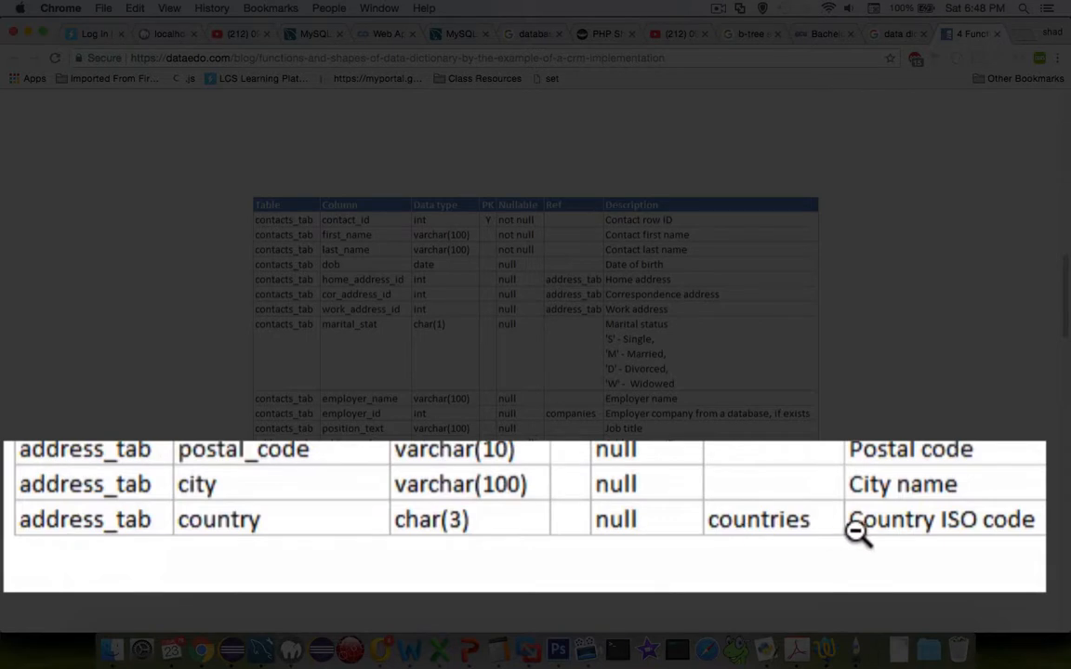
mouse_move(937, 529)
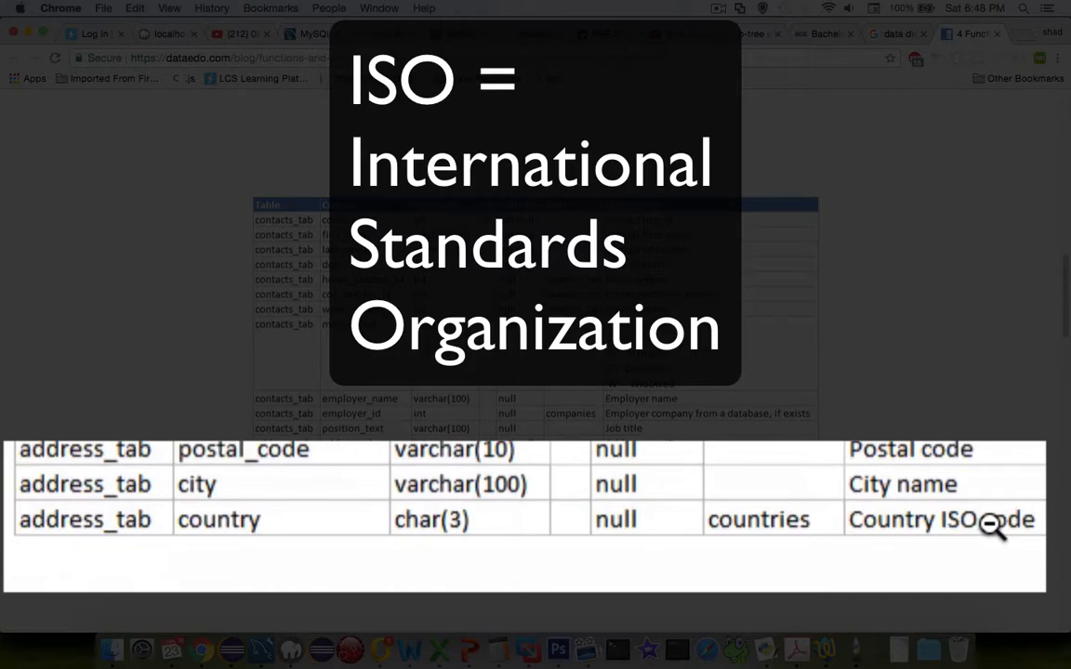
click(990, 527)
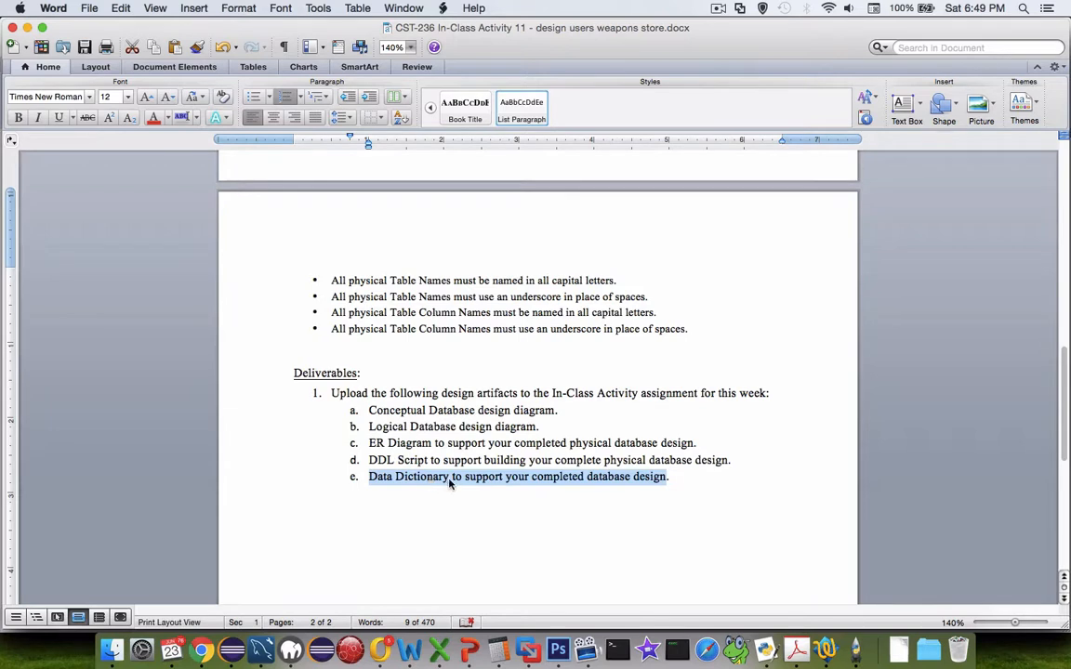
mouse_move(463, 488)
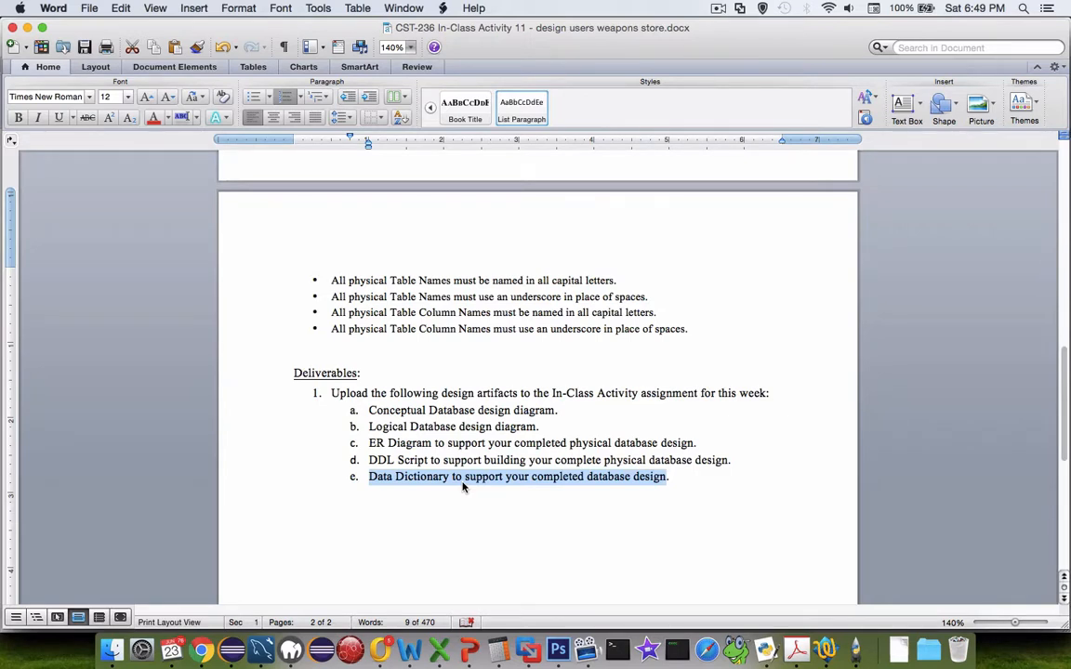
mouse_move(494, 490)
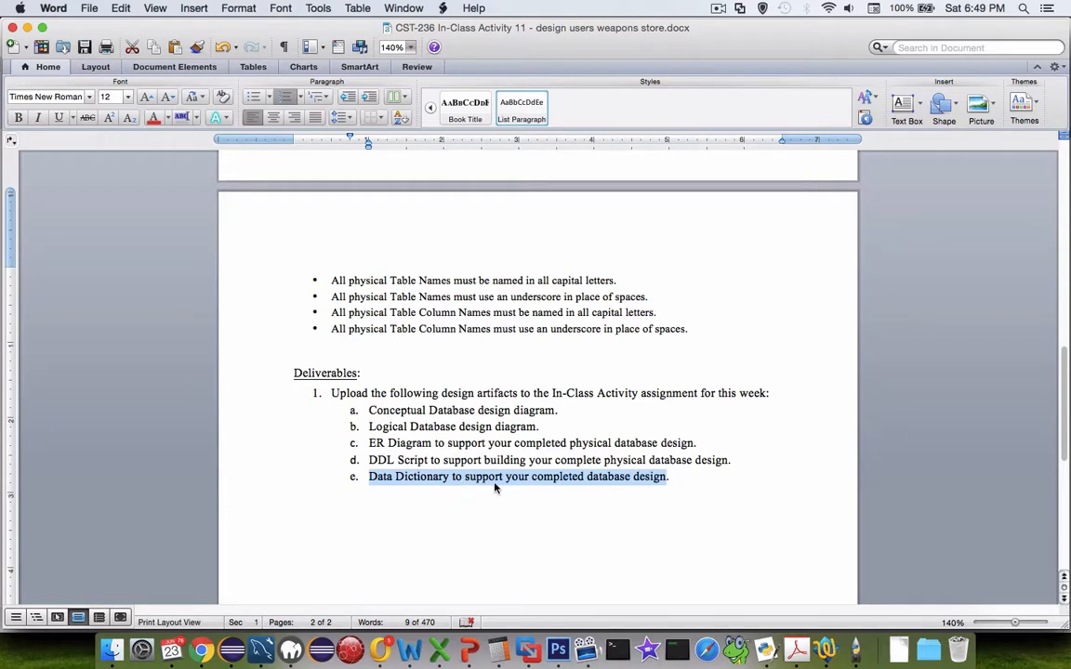
mouse_move(414, 488)
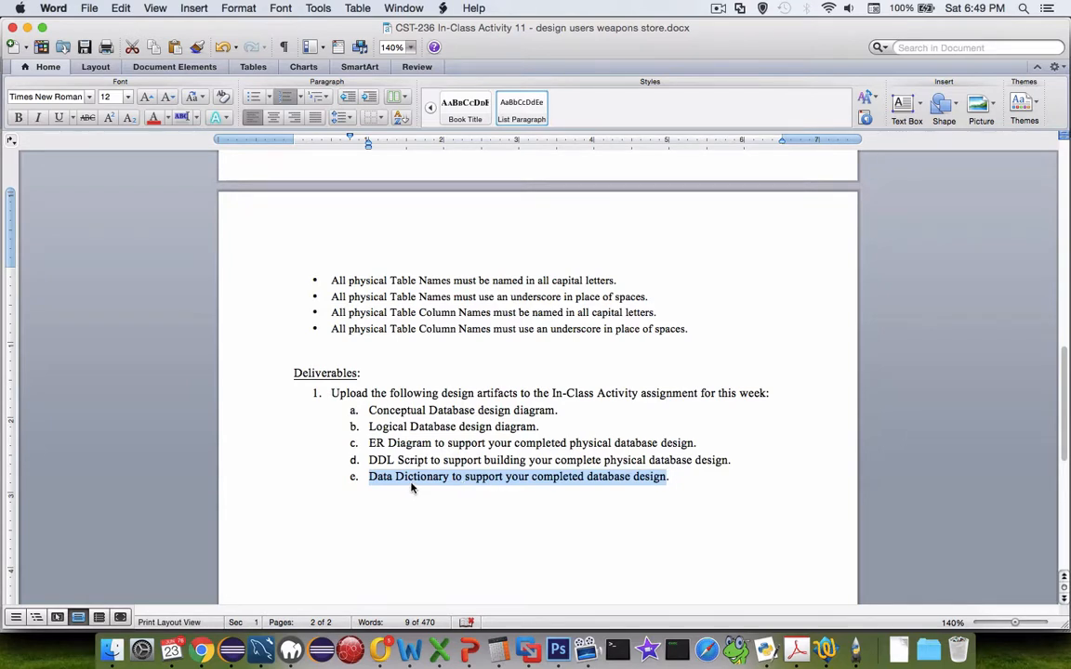